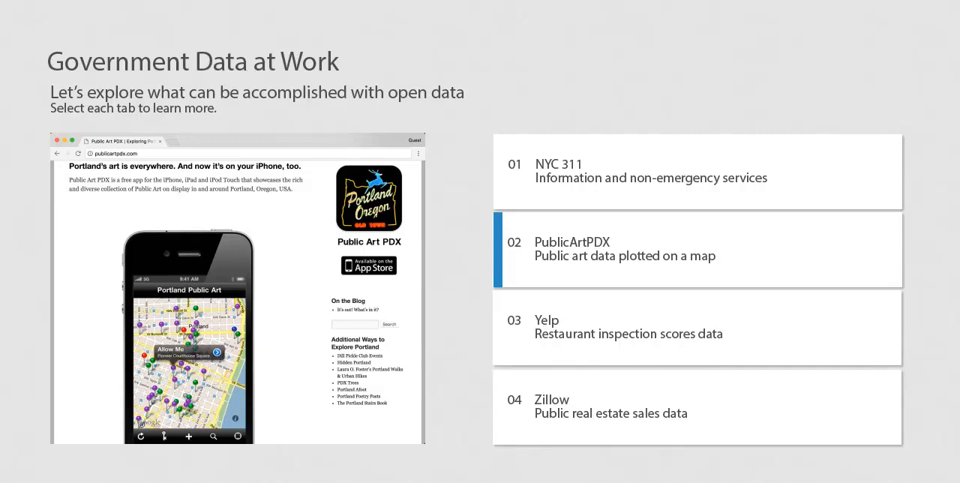
Show the 03 Yelp restaurant inspection scores example on the Government Data at Work slide
click(697, 327)
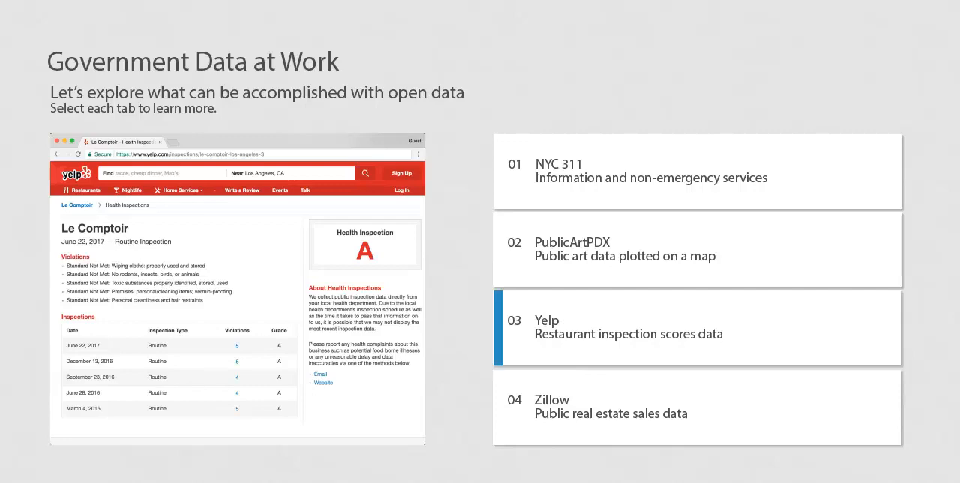
click(696, 408)
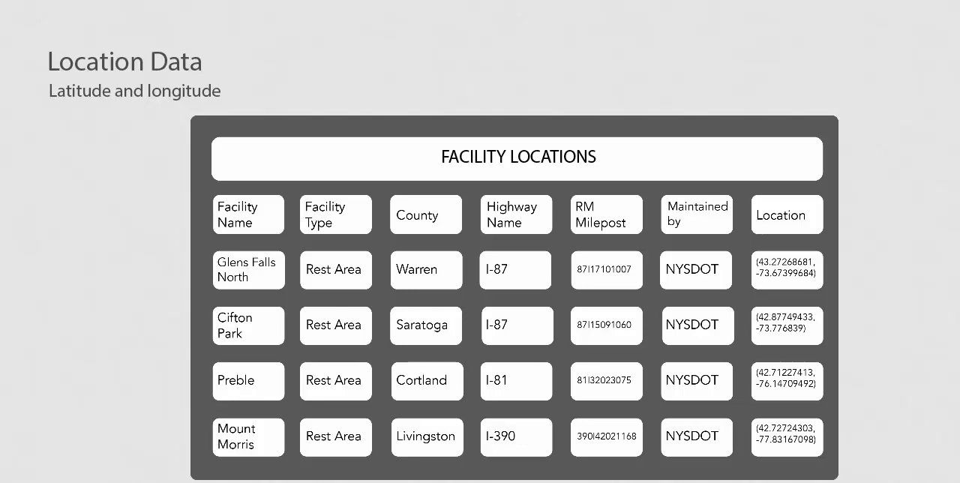
Highlight the Location column with each rest area's latitude-longitude coordinates
click(786, 214)
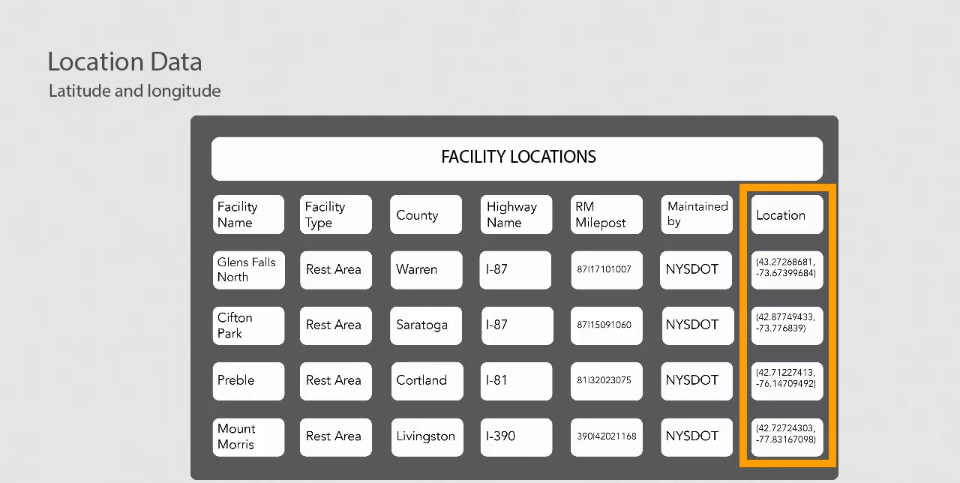